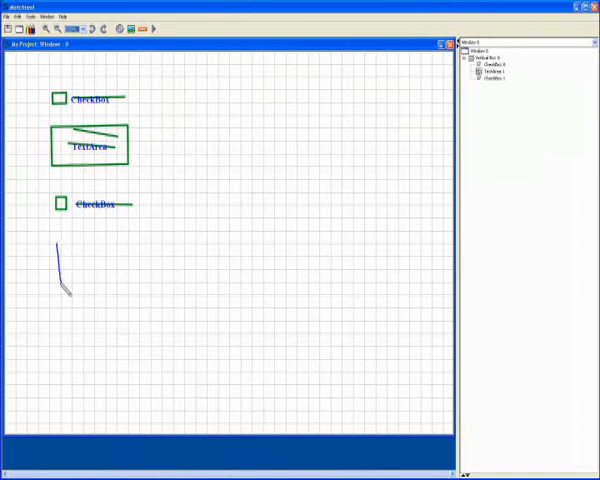
- Sketch a rectangle on the grid below the second checkbox
left_click_drag(64, 240, 160, 280)
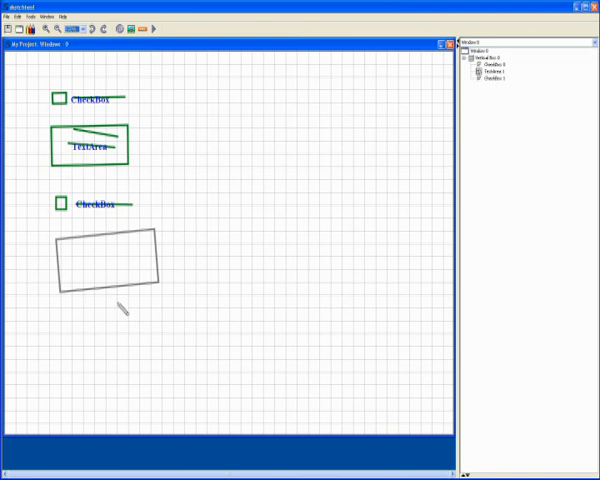
mouse_move(132, 320)
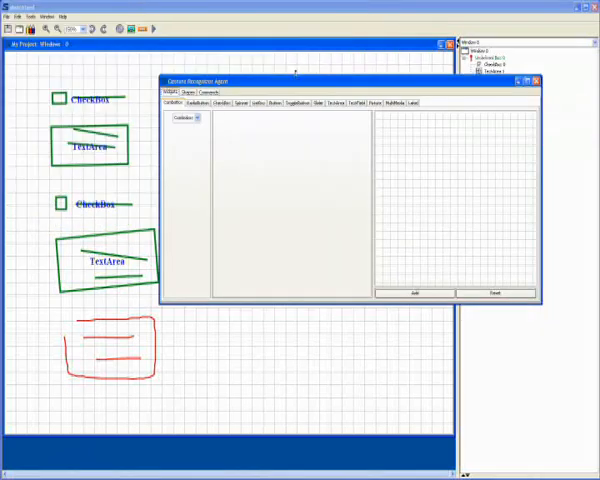
- Switch the training dialog to the text area category and record a short diagonal gesture stroke
left_click(340, 104)
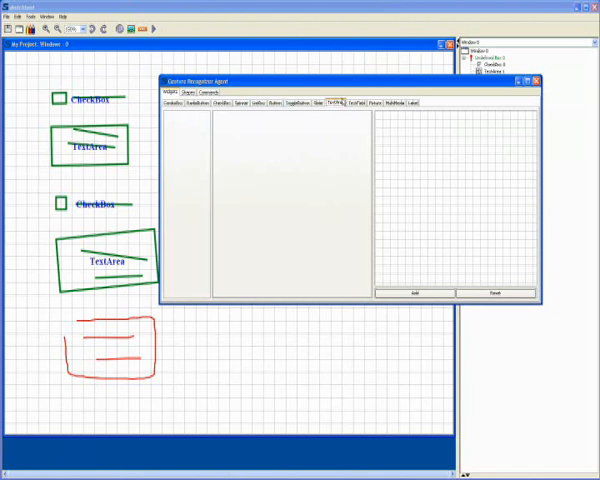
left_click_drag(412, 188, 496, 220)
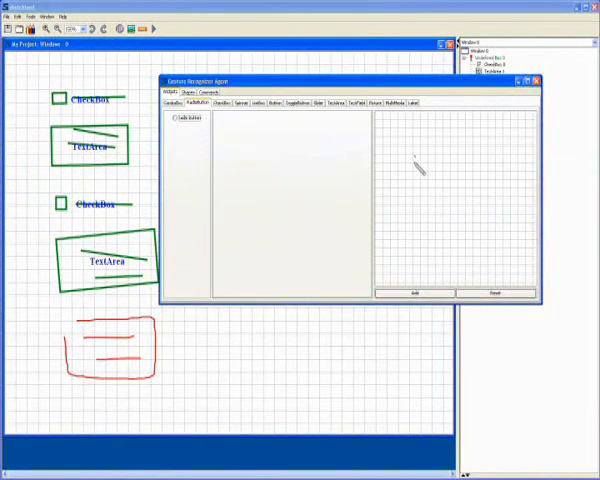
- Sketch a slider gesture — a horizontal line with a small knob — as a new representation
left_click_drag(416, 164, 464, 160)
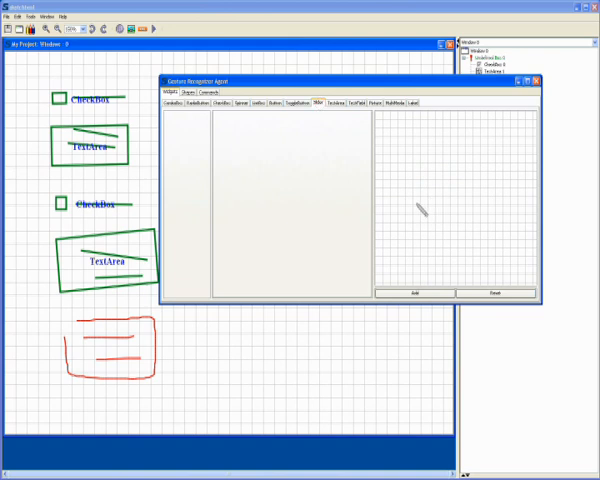
left_click_drag(412, 208, 490, 204)
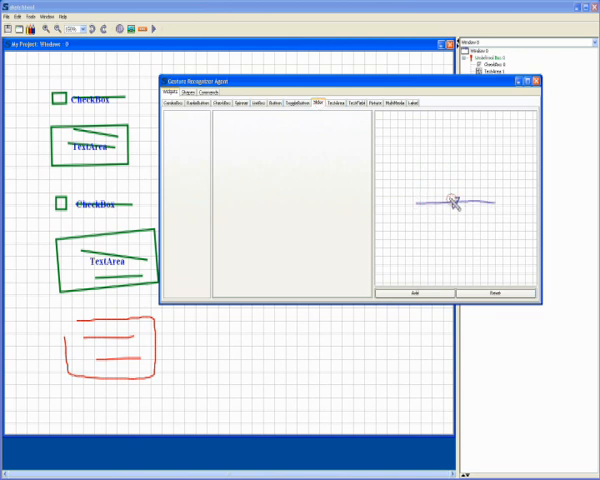